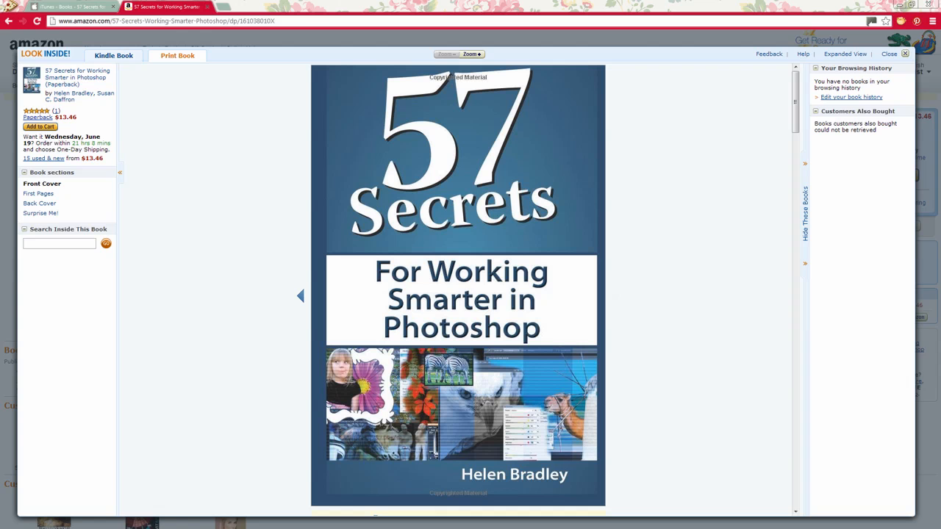
pyautogui.moveTo(144, 404)
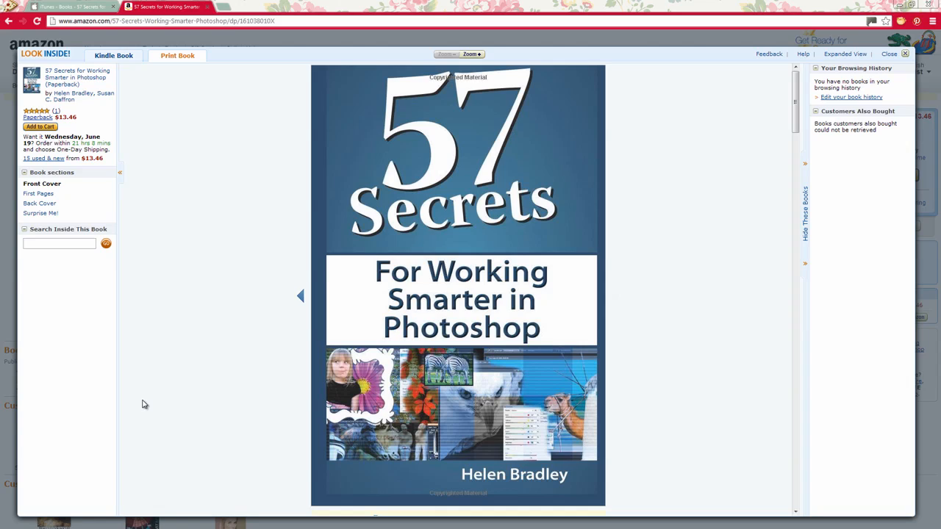
pyautogui.moveTo(152, 350)
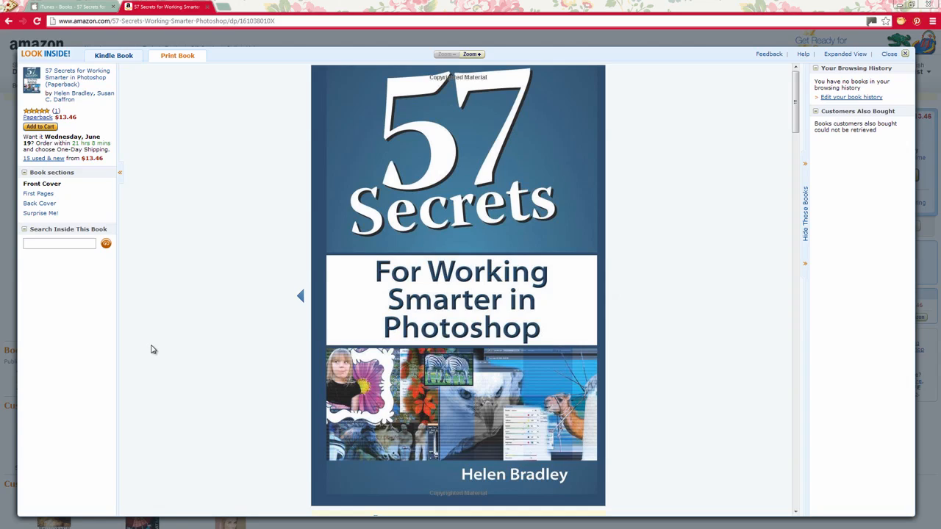
pyautogui.moveTo(185, 318)
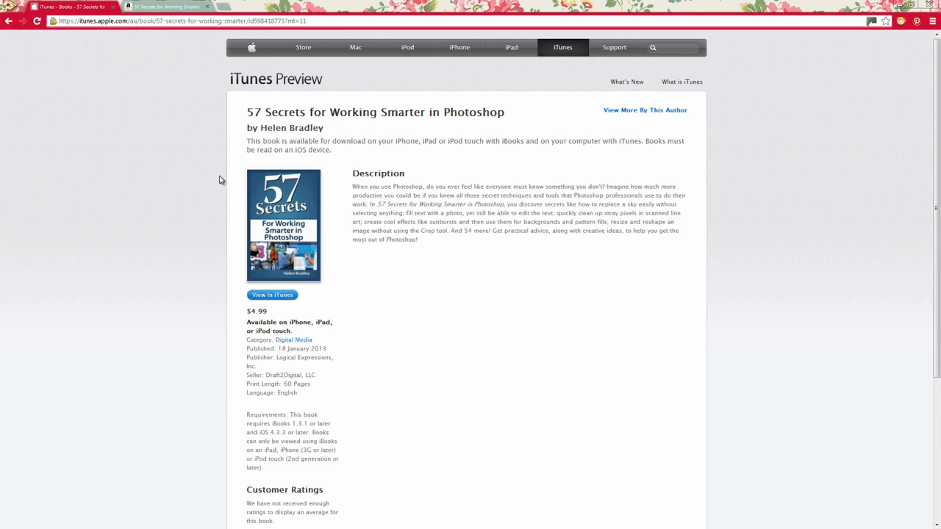
# Hide the pink petal colouring so the rose is white line art with the Layers panel showing
pyautogui.click(165, 5)
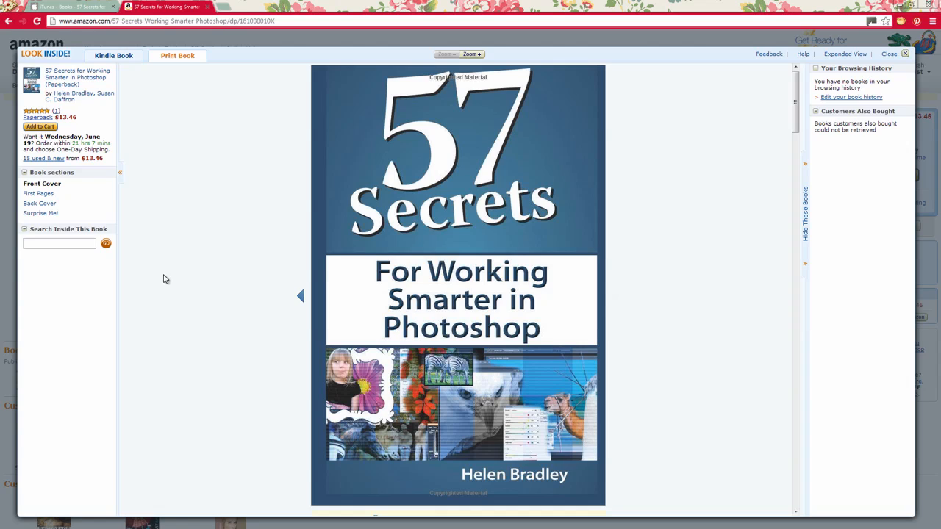
pyautogui.moveTo(864, 13)
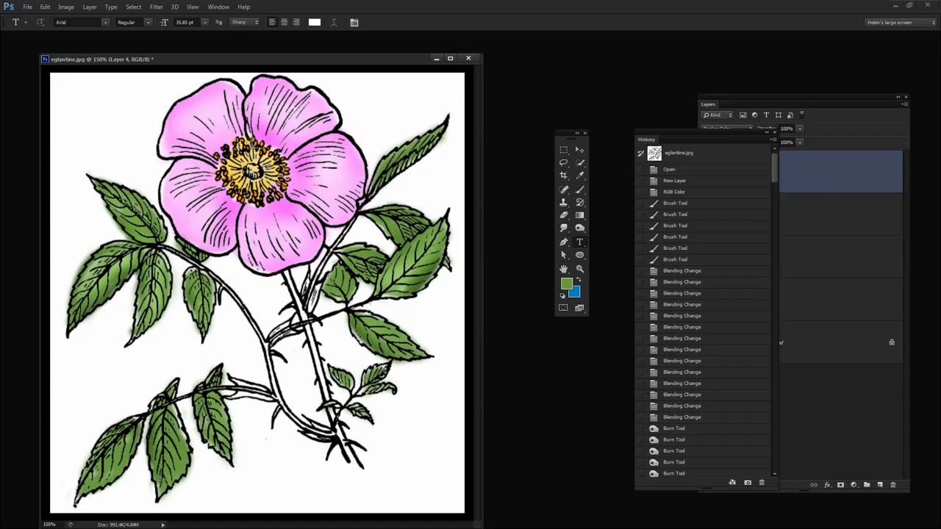
pyautogui.moveTo(286, 429)
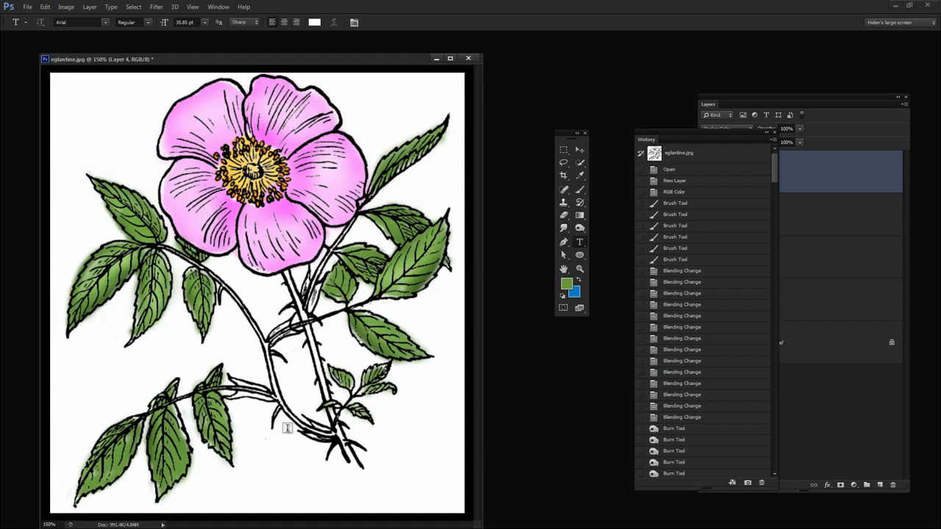
pyautogui.moveTo(238, 494)
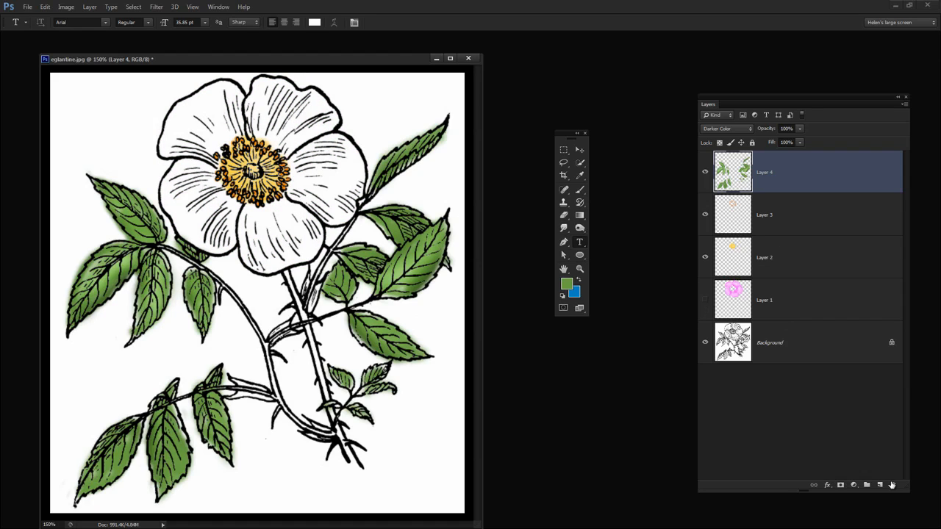
# Add a new empty Layer 5 on top and set the foreground colour to a bright orange-red
pyautogui.click(879, 485)
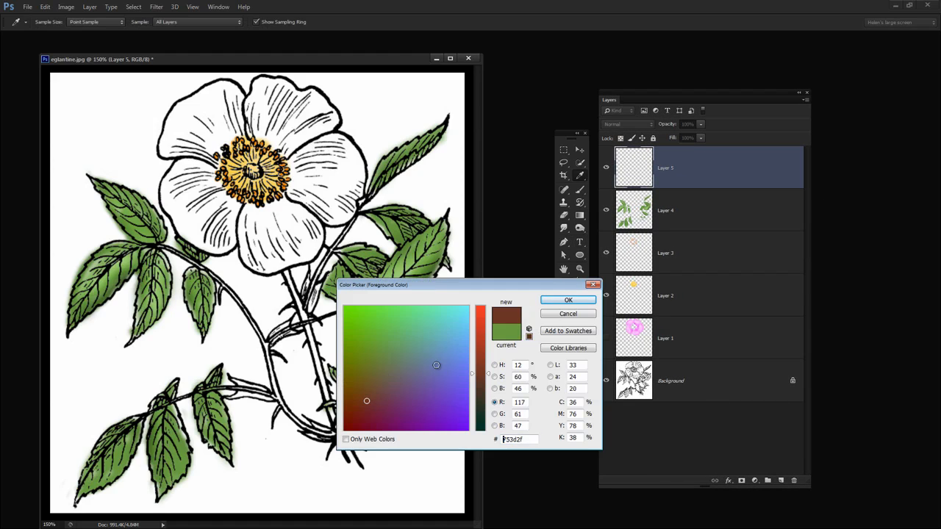
pyautogui.click(479, 318)
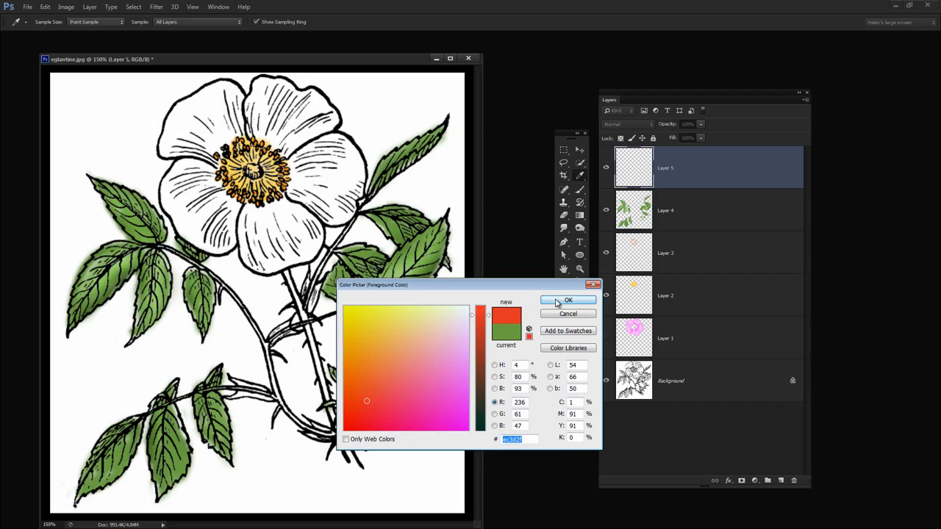
pyautogui.click(568, 300)
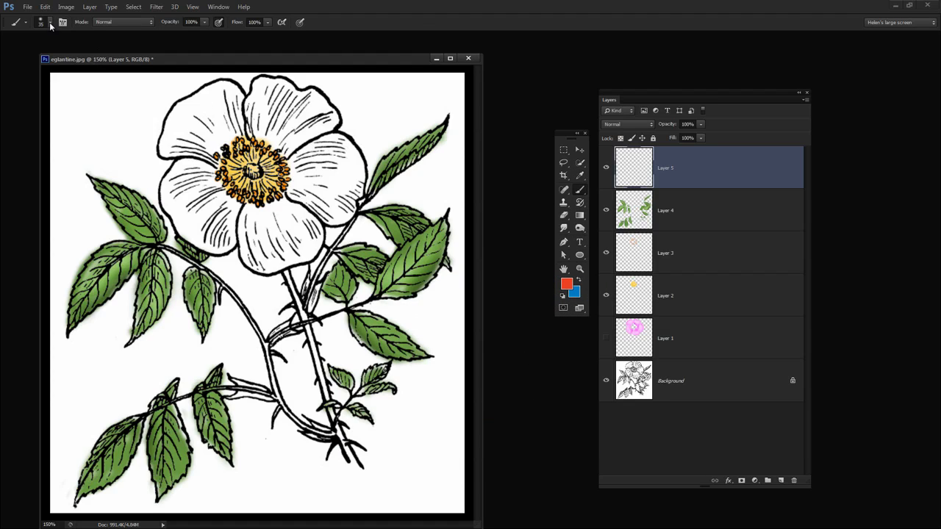
# Choose a soft round brush preset for the Brush tool
pyautogui.click(50, 22)
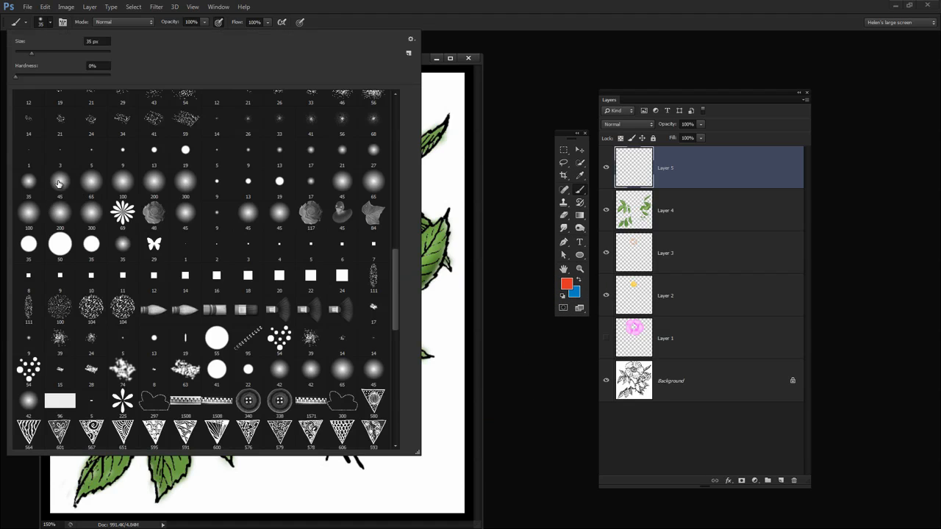
pyautogui.click(59, 181)
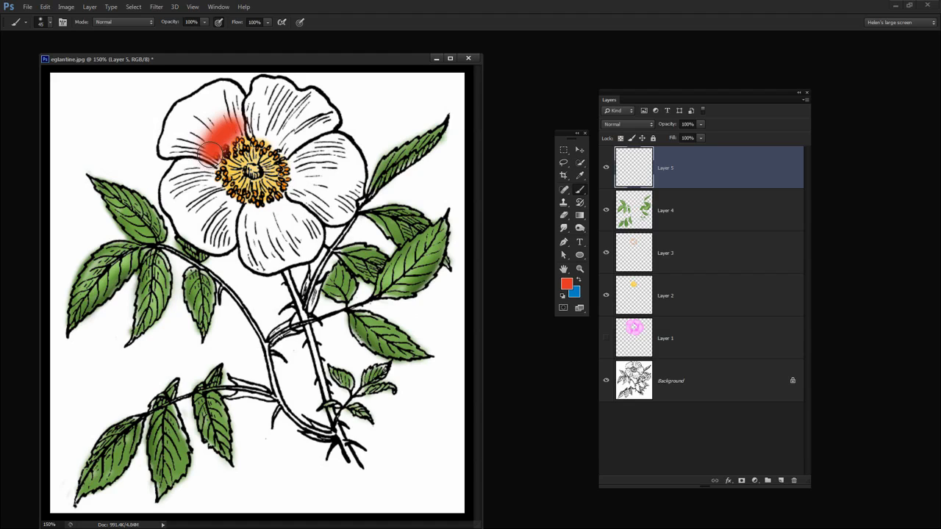
# Paint the upper-left and left petals solid orange-red on Layer 5
pyautogui.moveTo(213, 150); pyautogui.dragTo(223, 91)
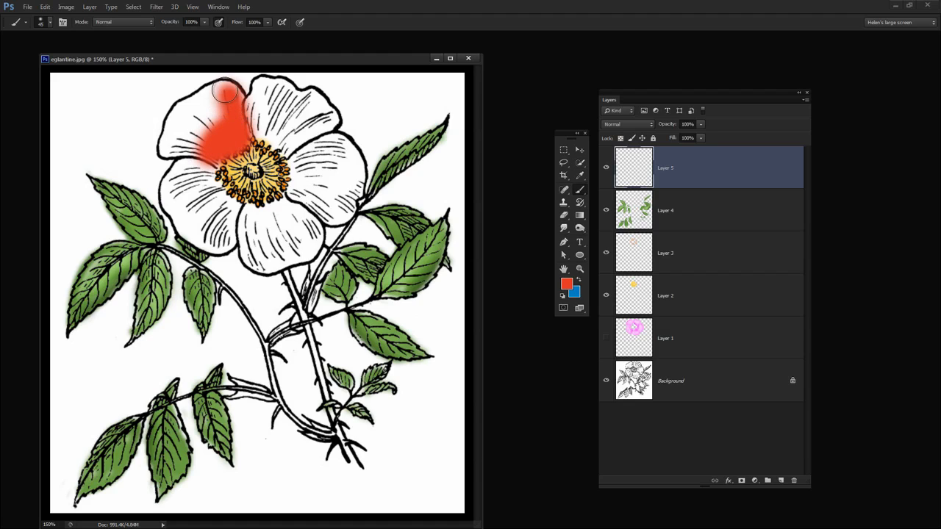
pyautogui.moveTo(223, 91); pyautogui.dragTo(164, 150)
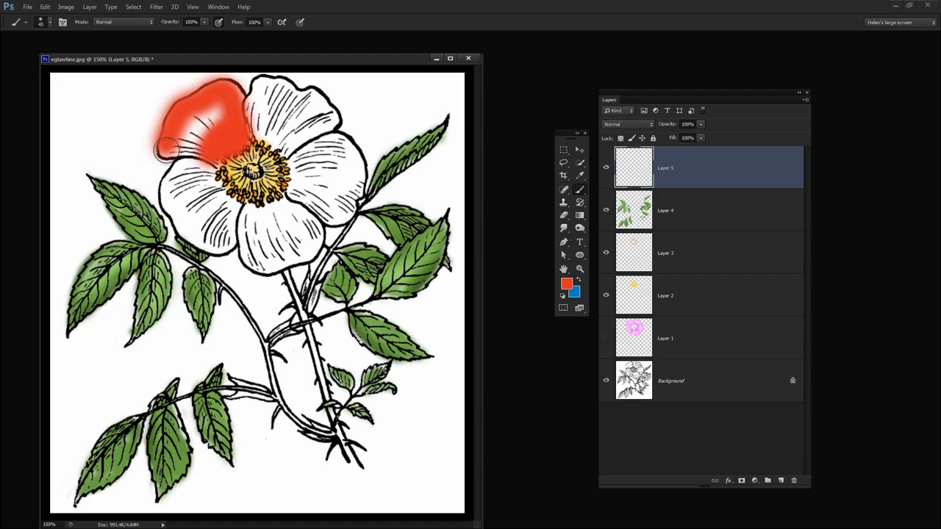
pyautogui.moveTo(165, 147); pyautogui.dragTo(188, 165)
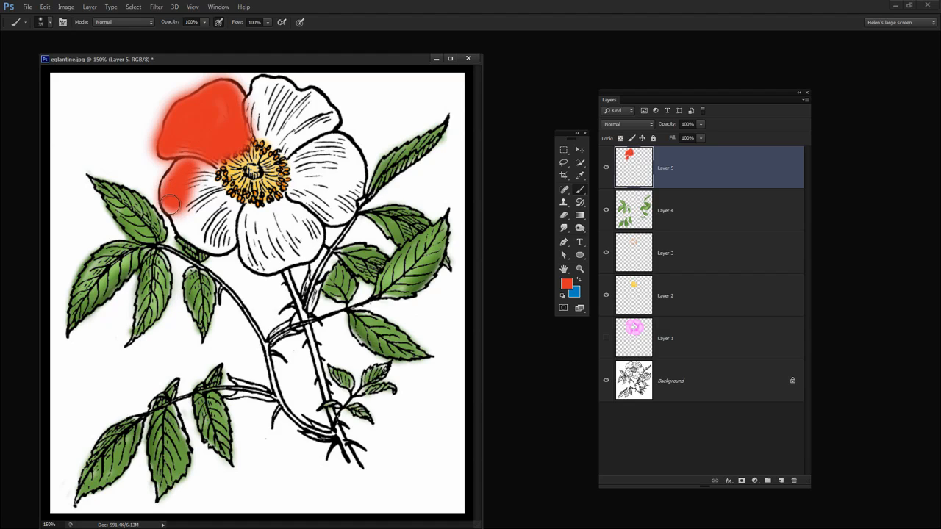
pyautogui.moveTo(169, 204); pyautogui.dragTo(226, 238)
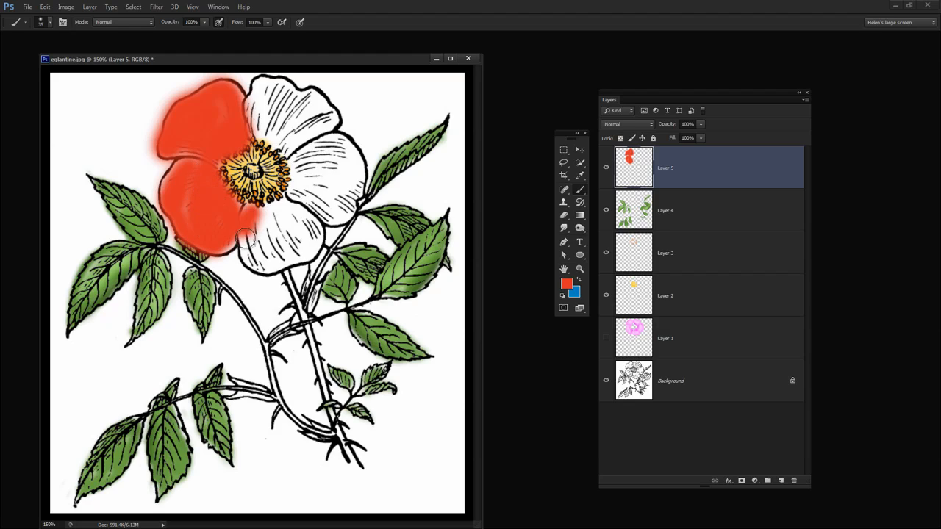
# Paint the lower, top and right petals orange-red and dab a leftover spot on the left petal
pyautogui.moveTo(250, 238); pyautogui.dragTo(301, 217)
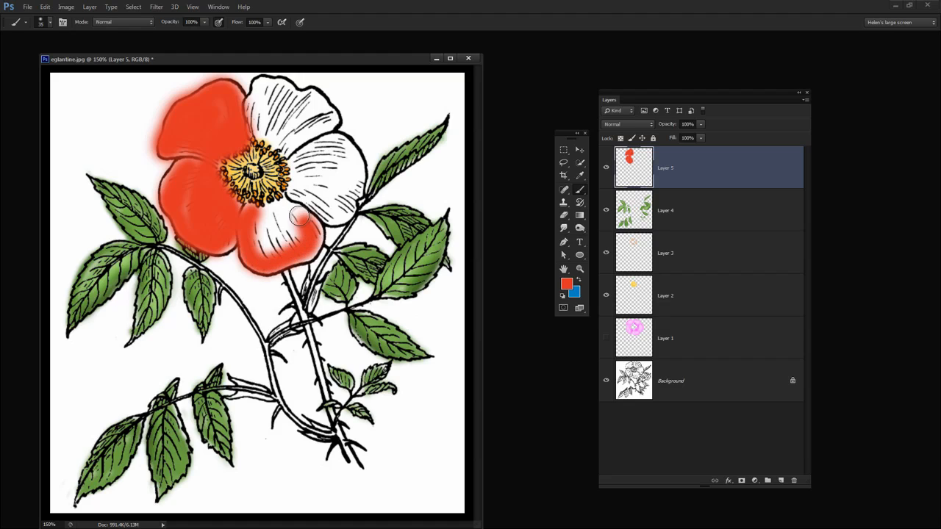
pyautogui.moveTo(294, 221); pyautogui.dragTo(301, 242)
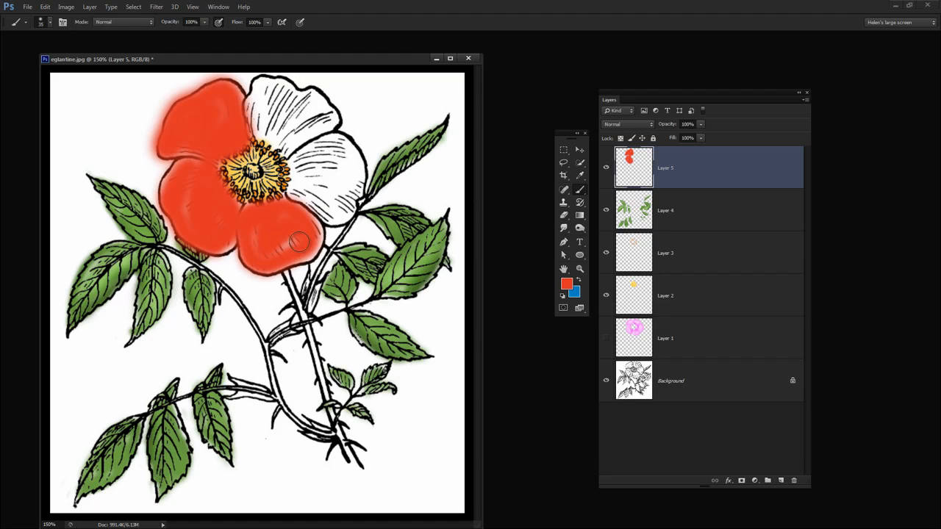
pyautogui.moveTo(300, 243); pyautogui.dragTo(267, 103)
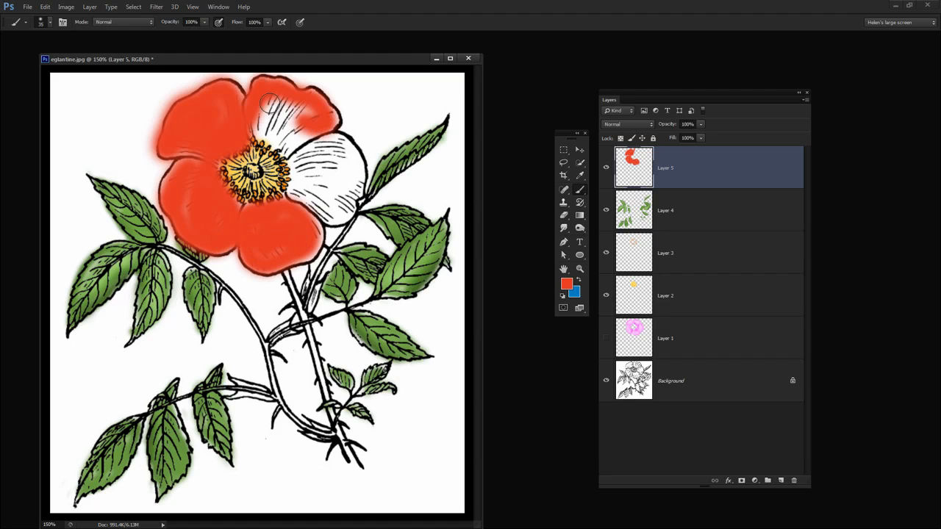
pyautogui.moveTo(294, 103); pyautogui.dragTo(279, 140)
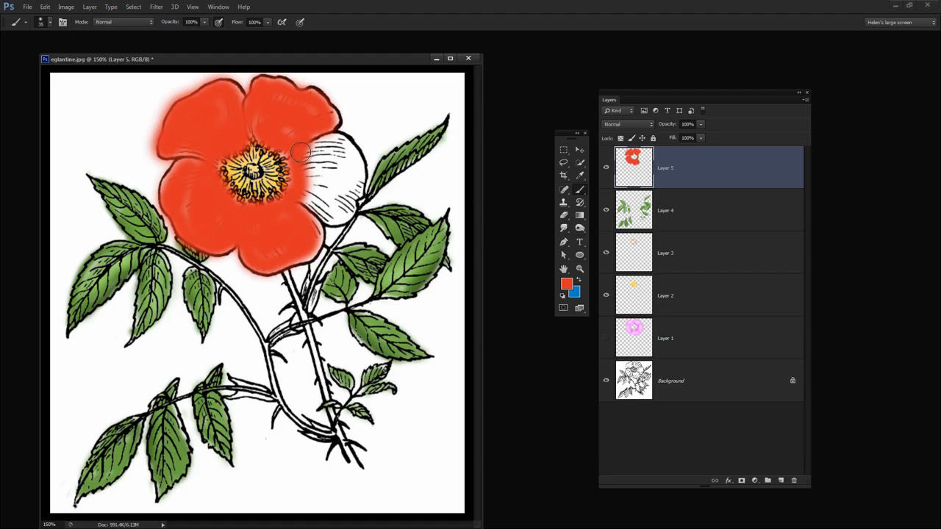
pyautogui.moveTo(301, 151); pyautogui.dragTo(349, 206)
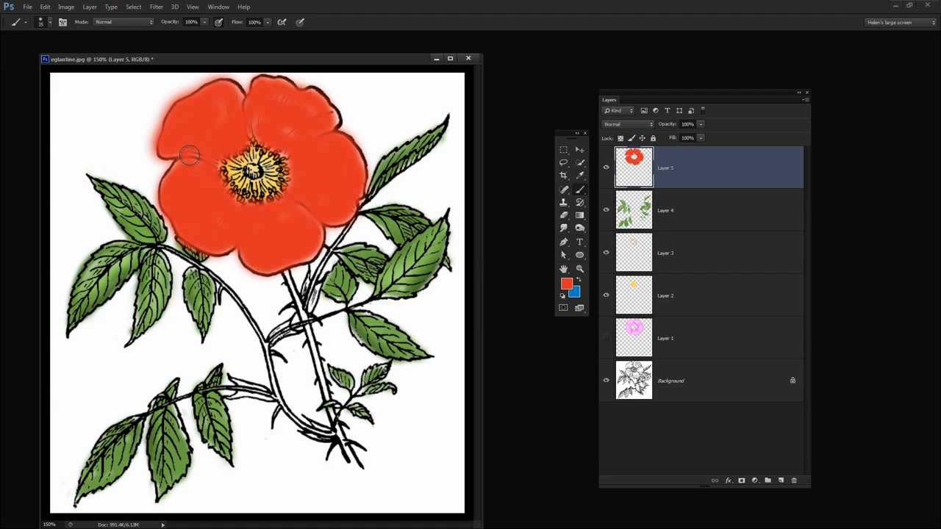
pyautogui.click(605, 167)
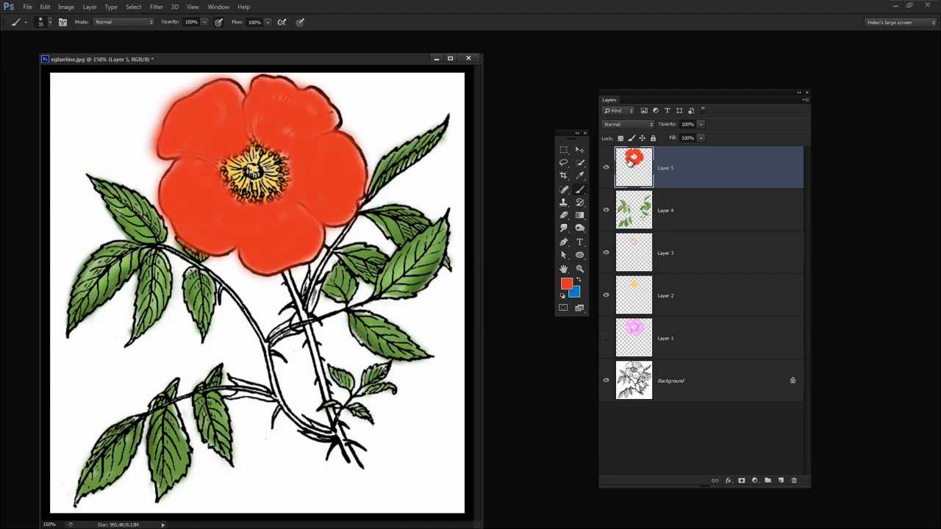
# Cycle Layer 5 through several blend modes and settle on Darken so the petal lines show through
pyautogui.click(626, 123)
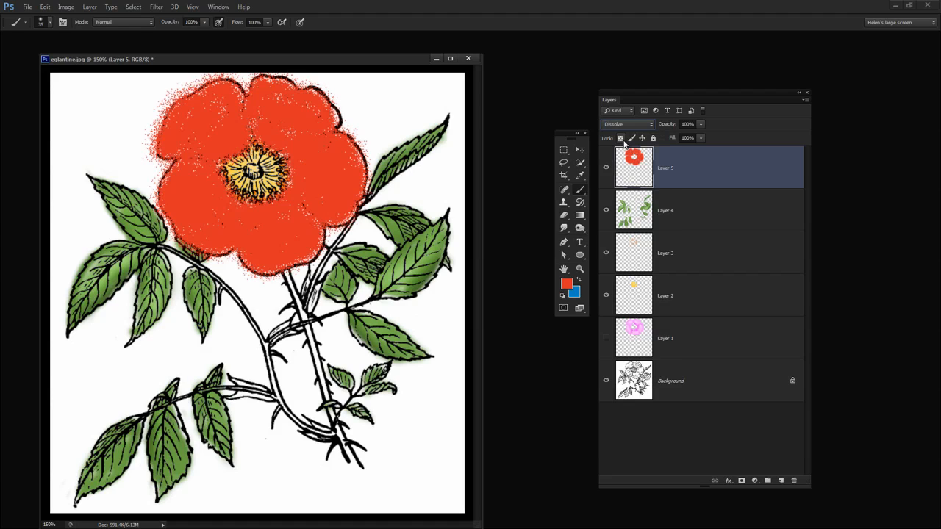
pyautogui.click(626, 123)
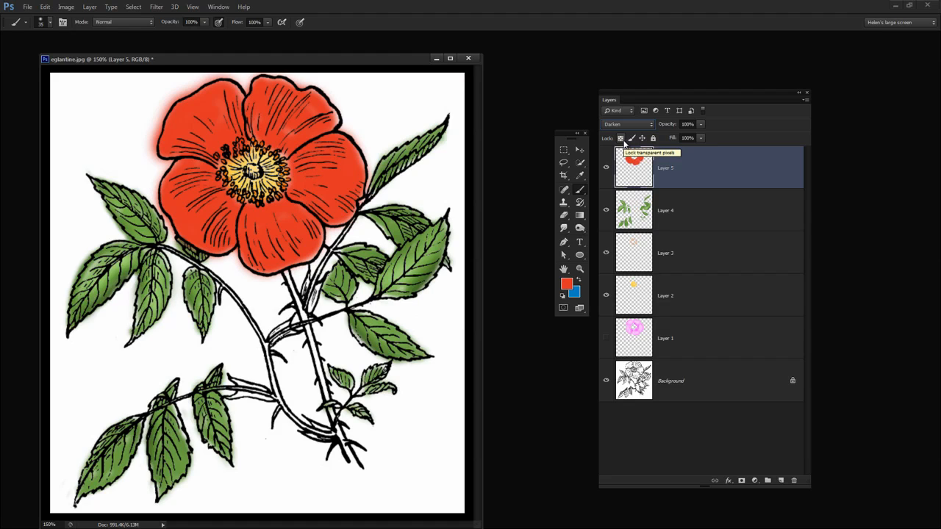
pyautogui.moveTo(634, 156)
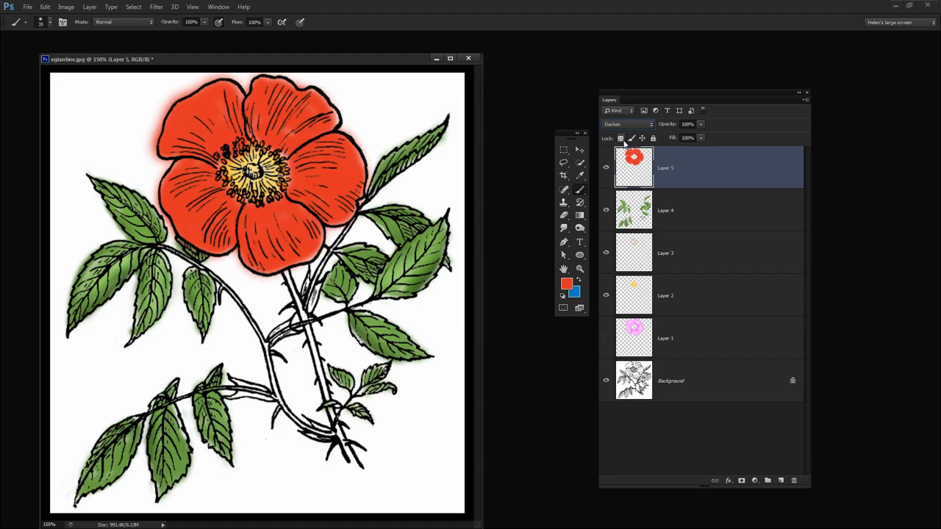
pyautogui.click(626, 124)
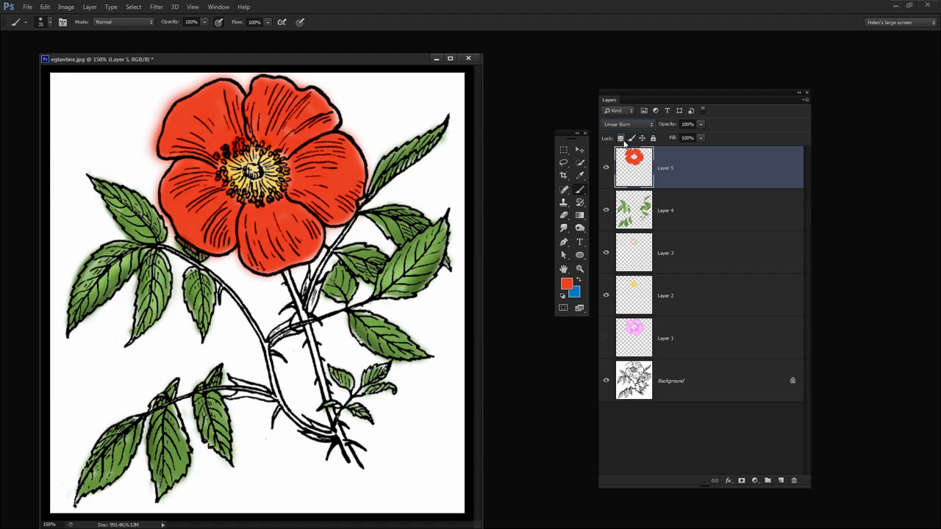
pyautogui.click(626, 124)
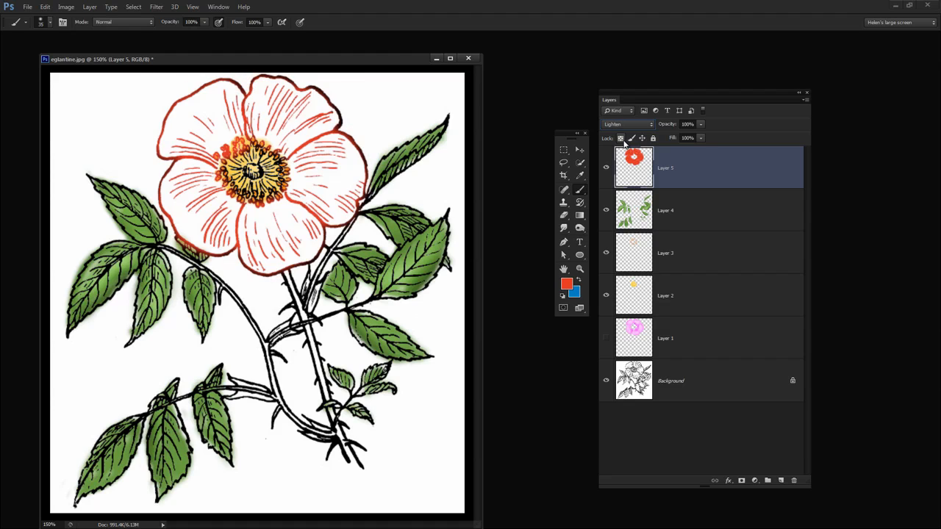
pyautogui.click(626, 123)
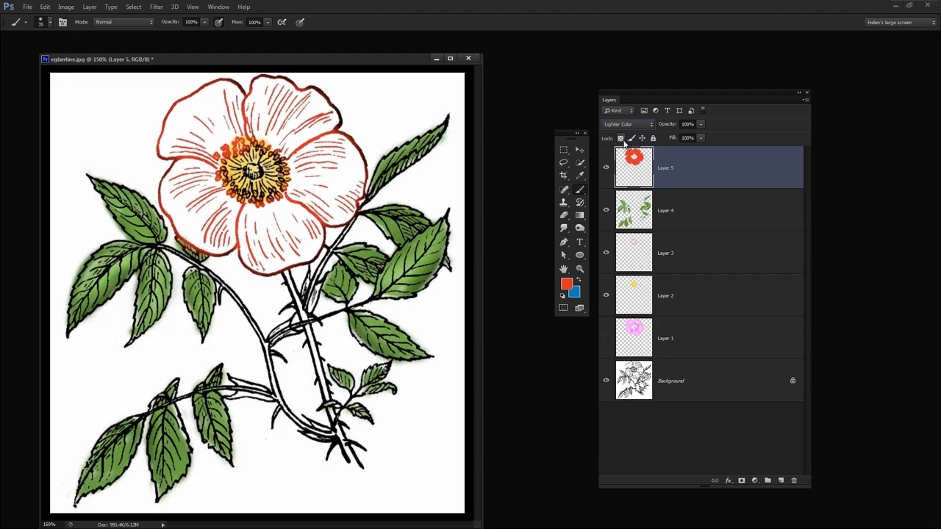
pyautogui.click(626, 123)
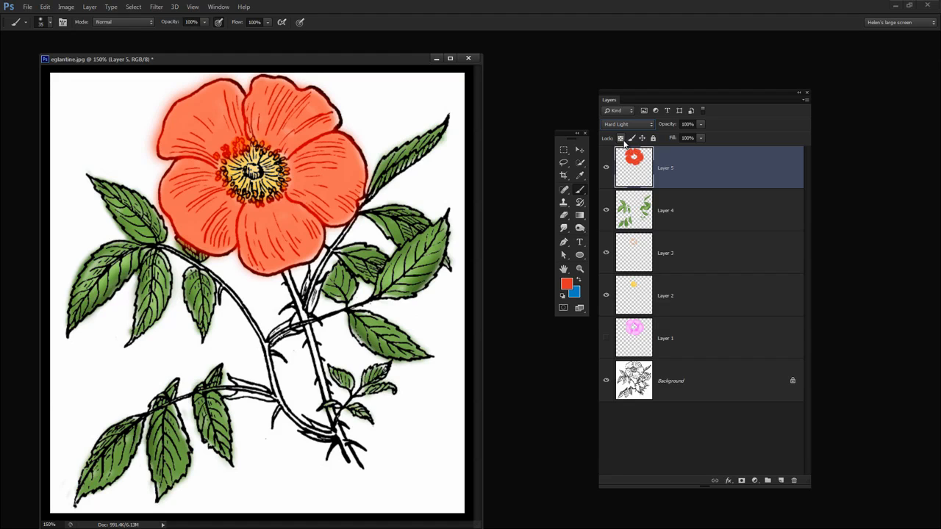
pyautogui.click(626, 123)
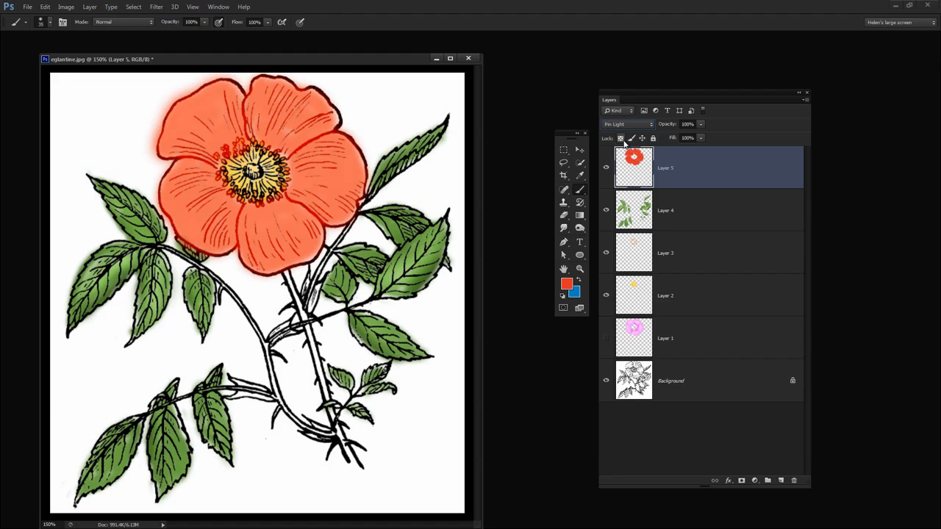
pyautogui.click(625, 124)
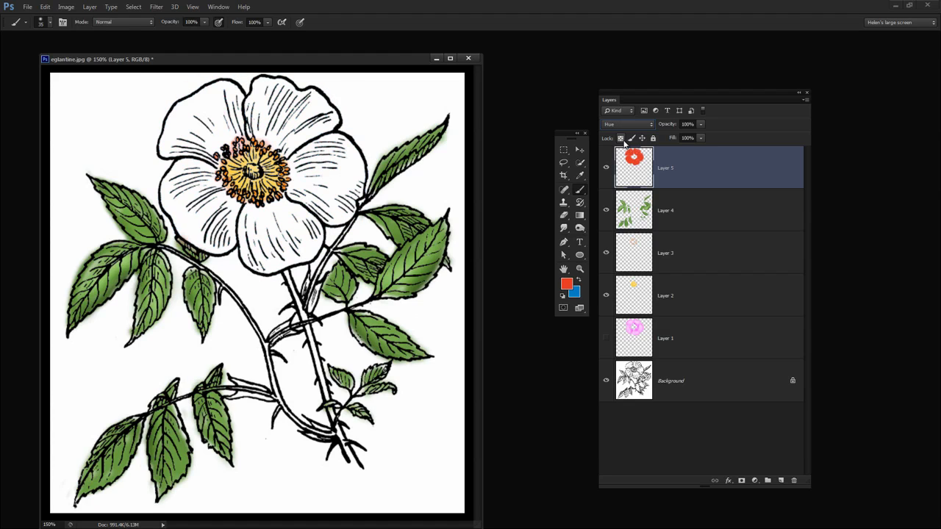
pyautogui.click(627, 124)
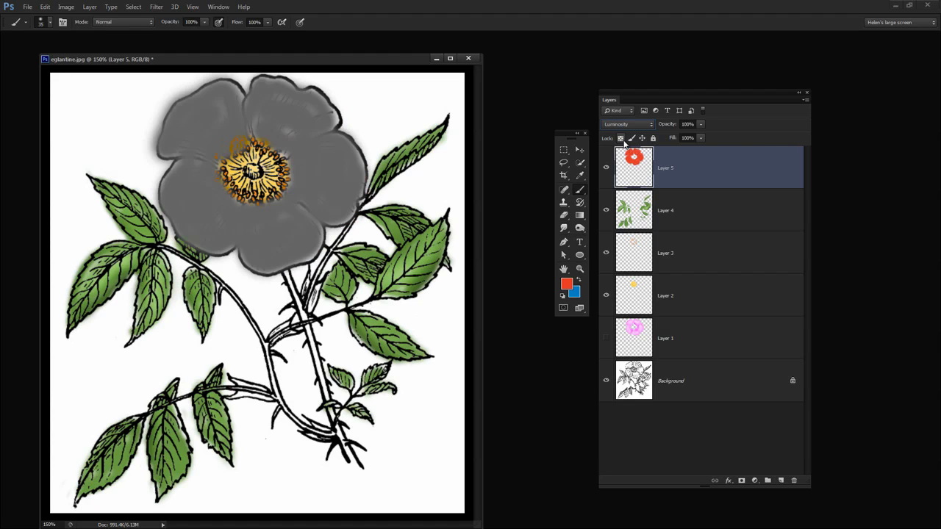
pyautogui.click(626, 123)
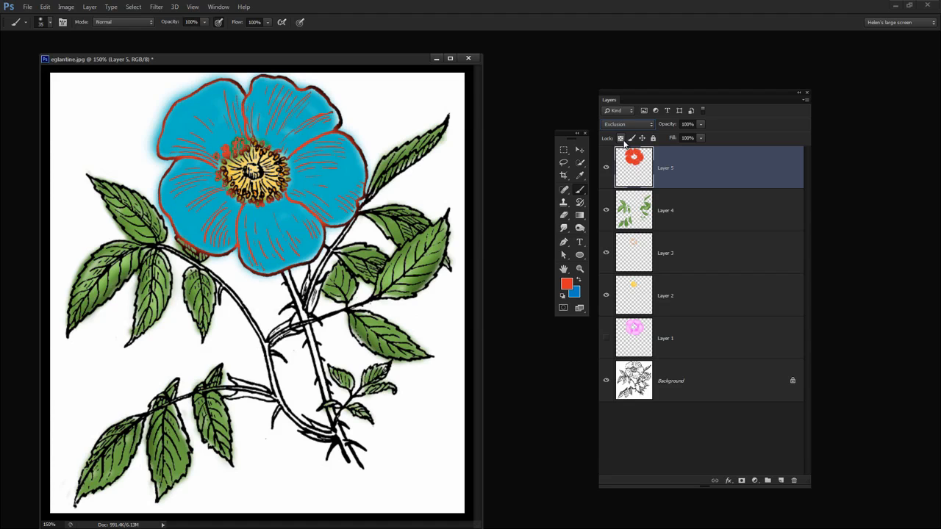
pyautogui.click(626, 124)
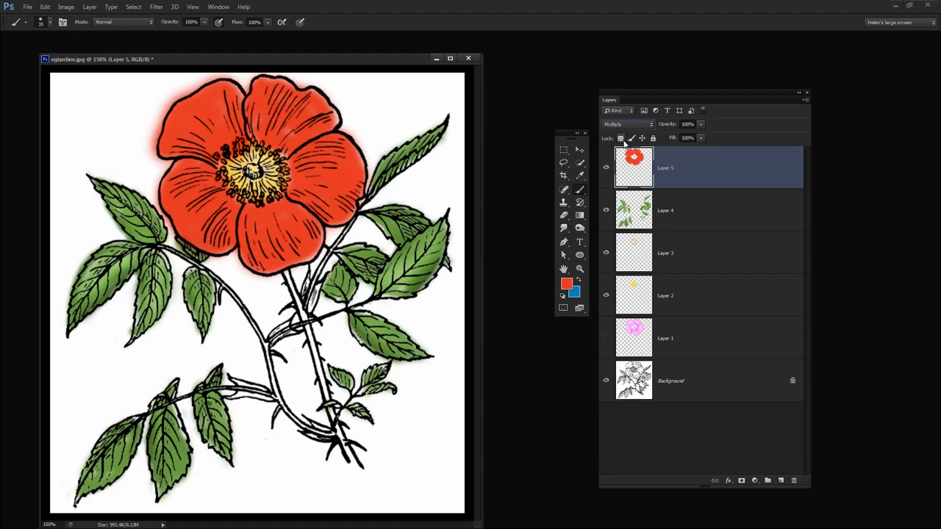
pyautogui.click(626, 124)
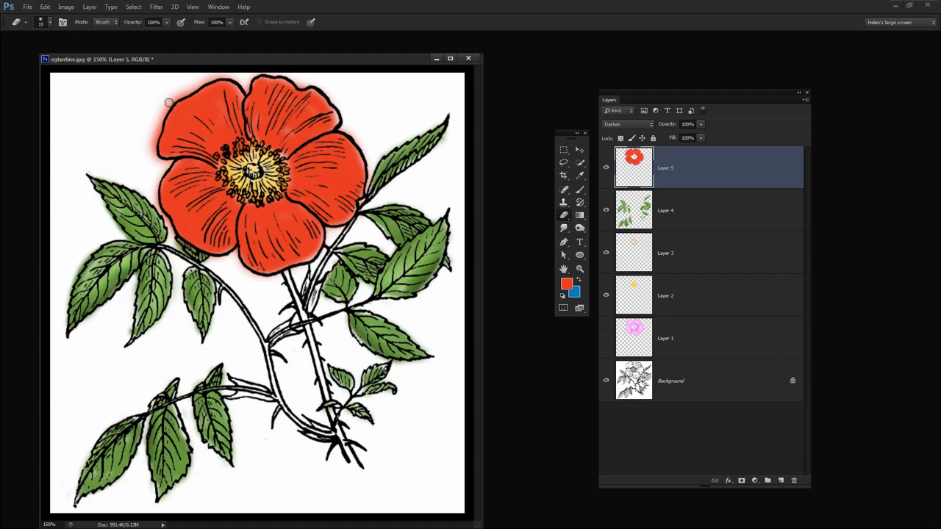
# Erase the red spill beyond the upper-left petal edges
pyautogui.moveTo(167, 102); pyautogui.dragTo(156, 160)
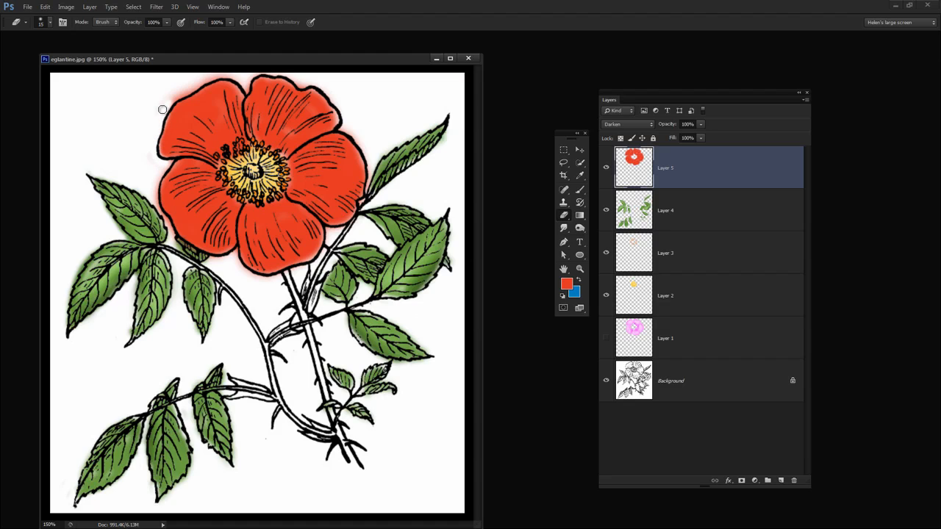
pyautogui.moveTo(162, 109); pyautogui.dragTo(152, 203)
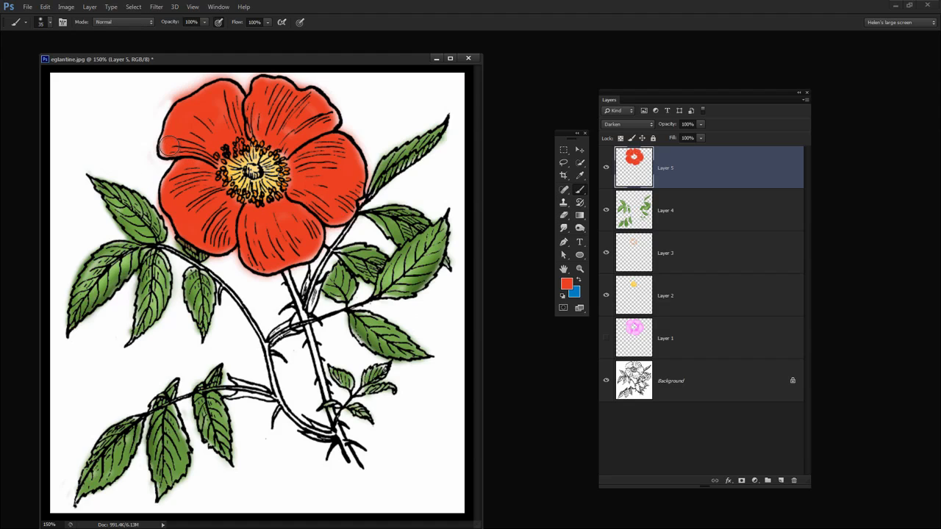
pyautogui.moveTo(361, 164)
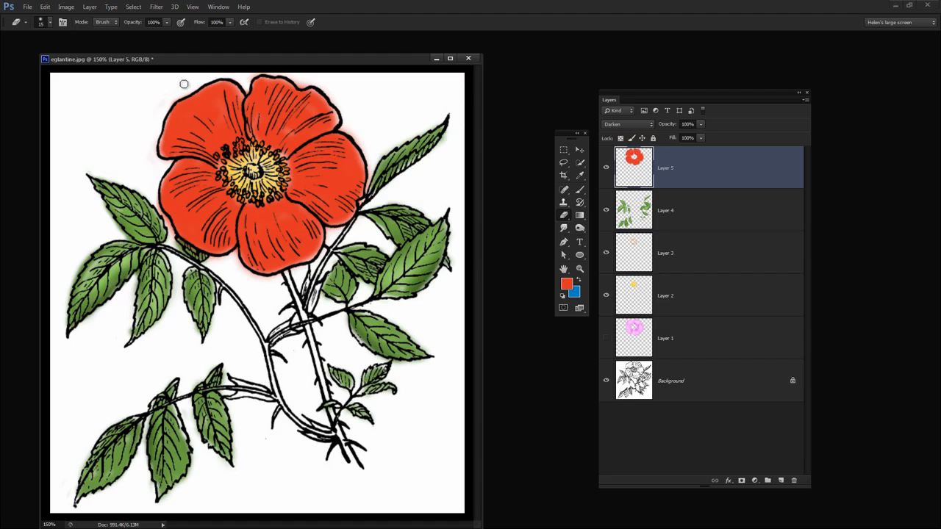
pyautogui.moveTo(151, 175)
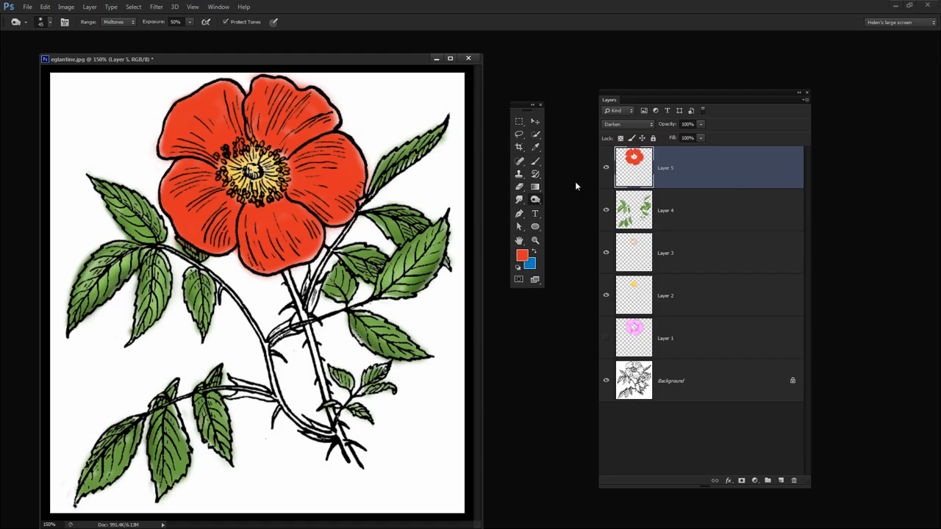
# Switch to the Burn tool and choose the tonal Range it will darken
pyautogui.click(518, 200)
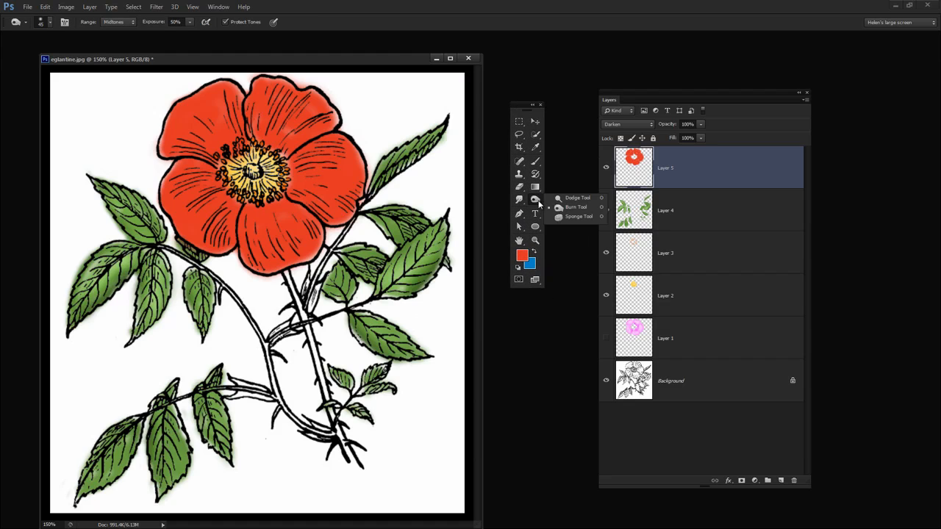
pyautogui.moveTo(576, 205)
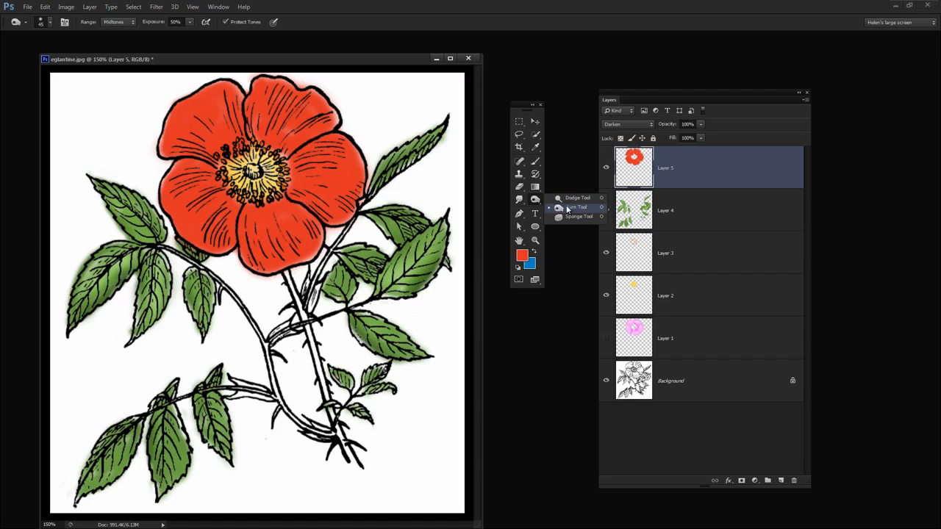
pyautogui.click(576, 206)
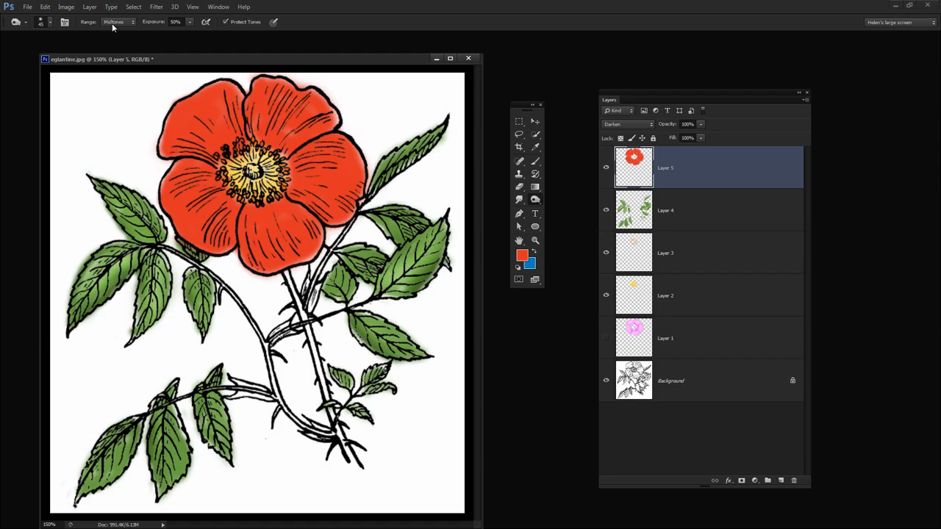
pyautogui.click(118, 22)
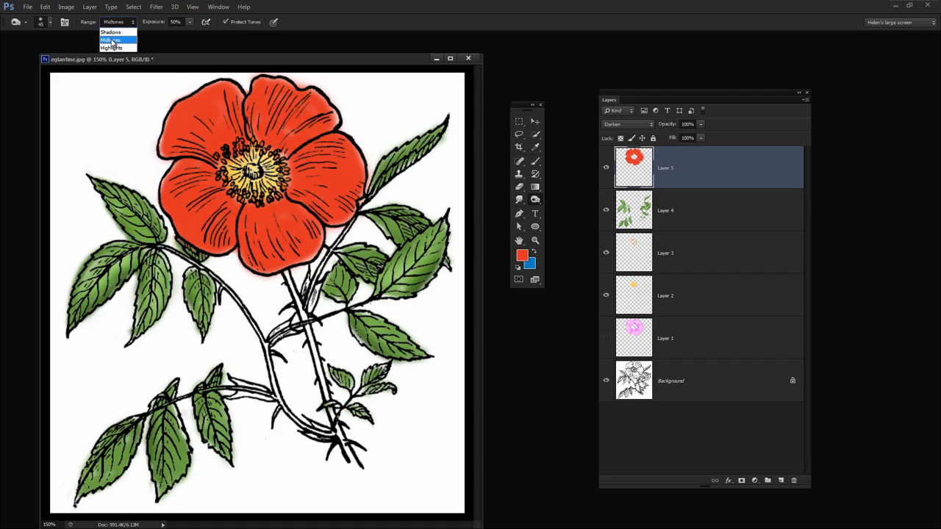
pyautogui.click(110, 41)
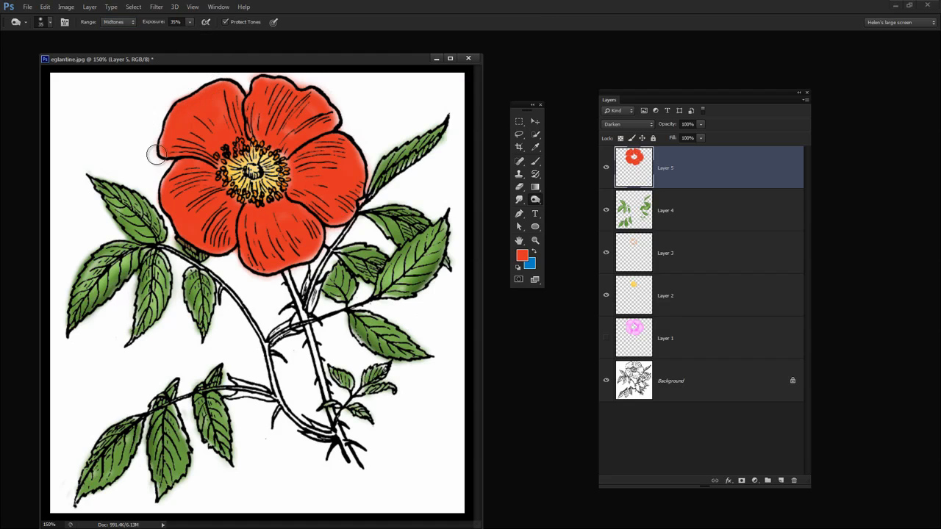
# Burn the inner petal areas around the flower centre to darken them
pyautogui.moveTo(156, 152); pyautogui.dragTo(220, 153)
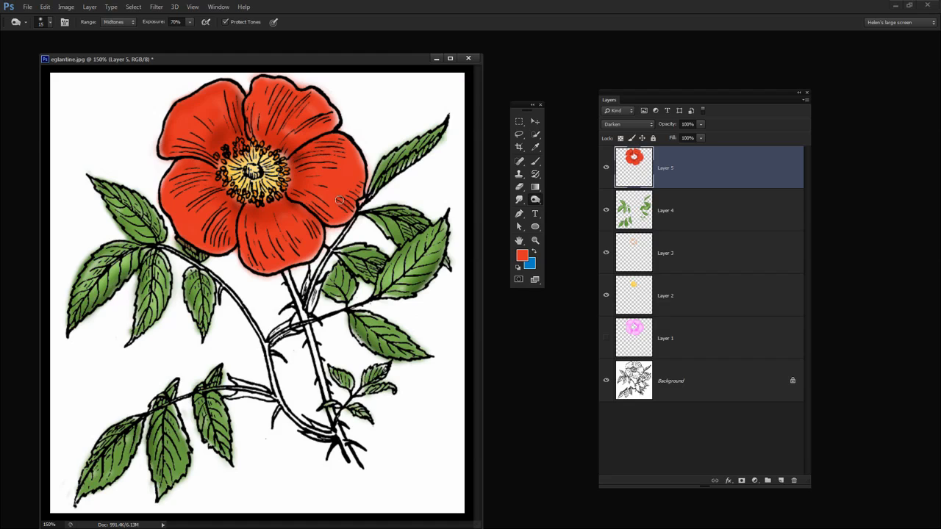
pyautogui.moveTo(345, 203)
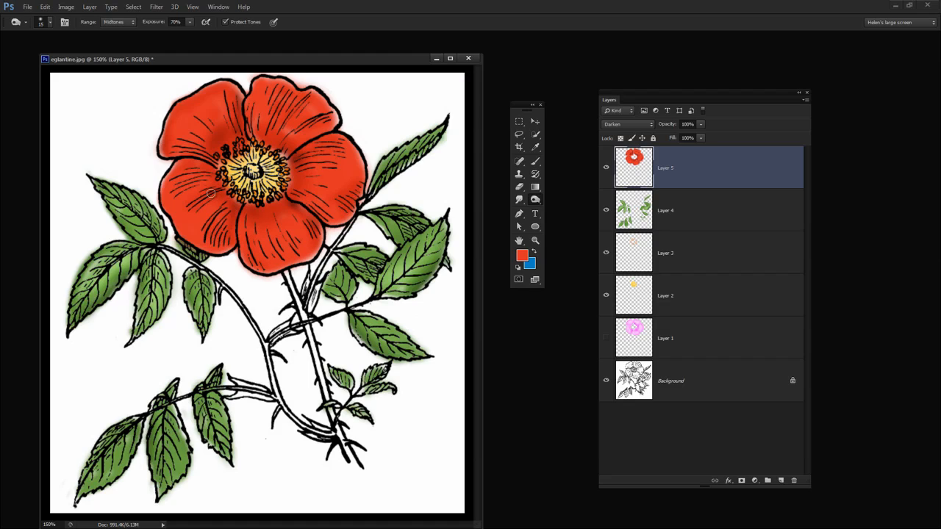
pyautogui.moveTo(535, 198)
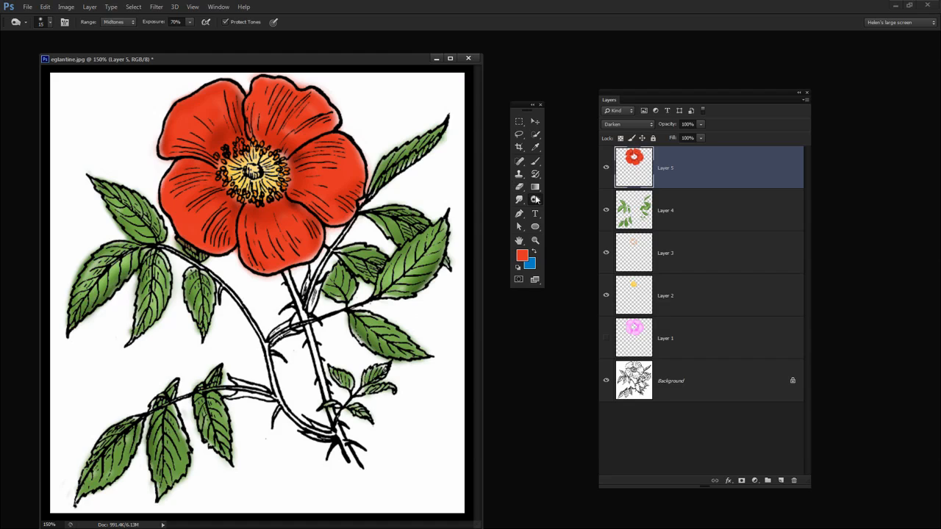
# Switch to the Dodge tool to lighten petal highlight areas
pyautogui.click(518, 200)
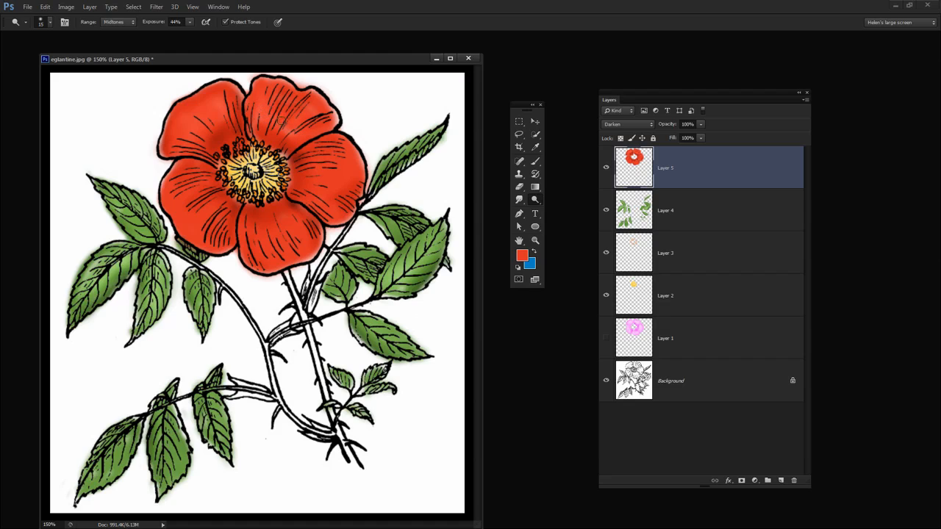
pyautogui.moveTo(315, 147)
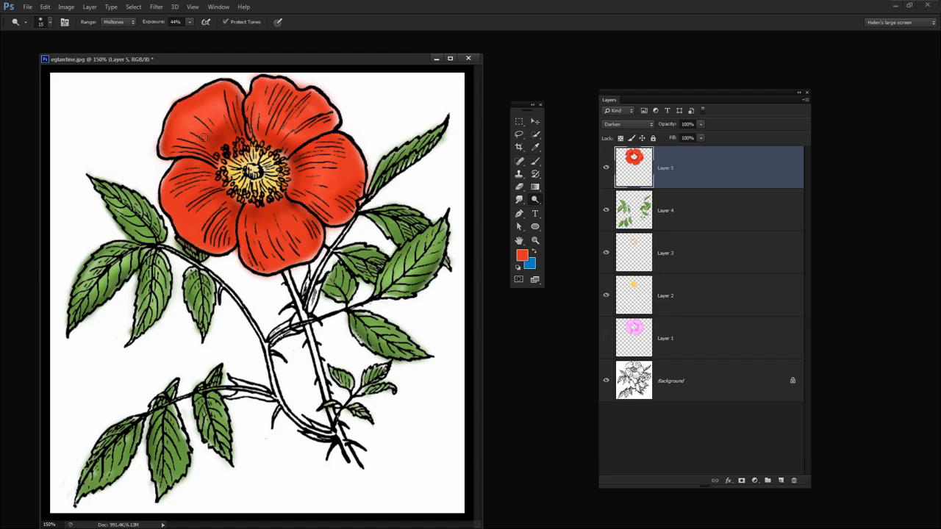
pyautogui.moveTo(194, 194)
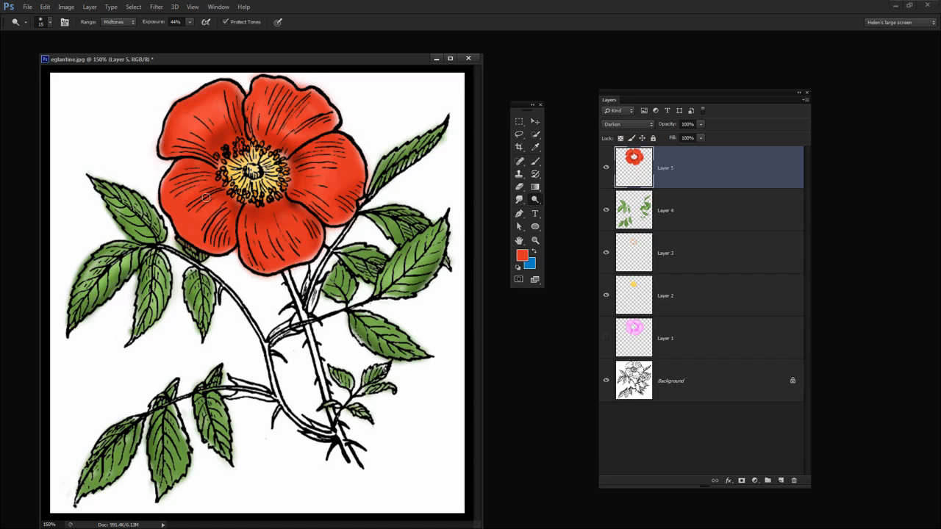
pyautogui.moveTo(193, 182)
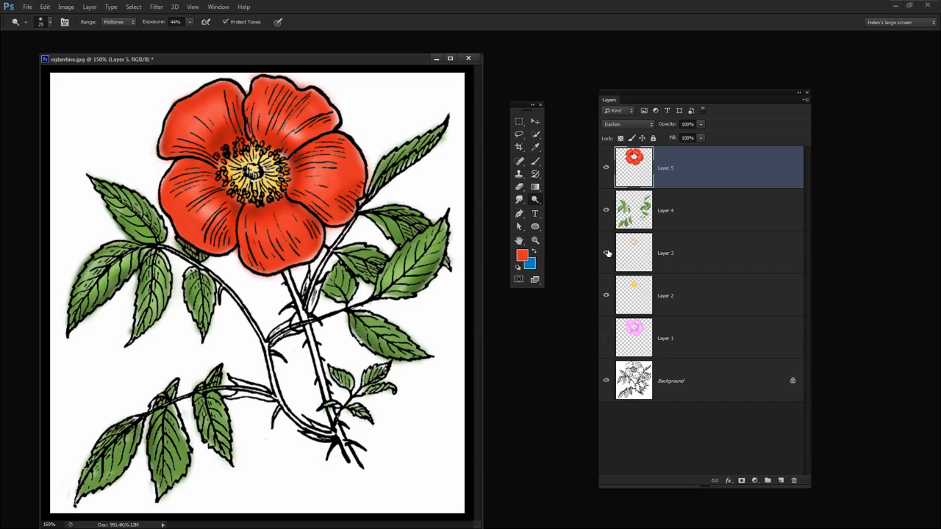
pyautogui.moveTo(460, 223)
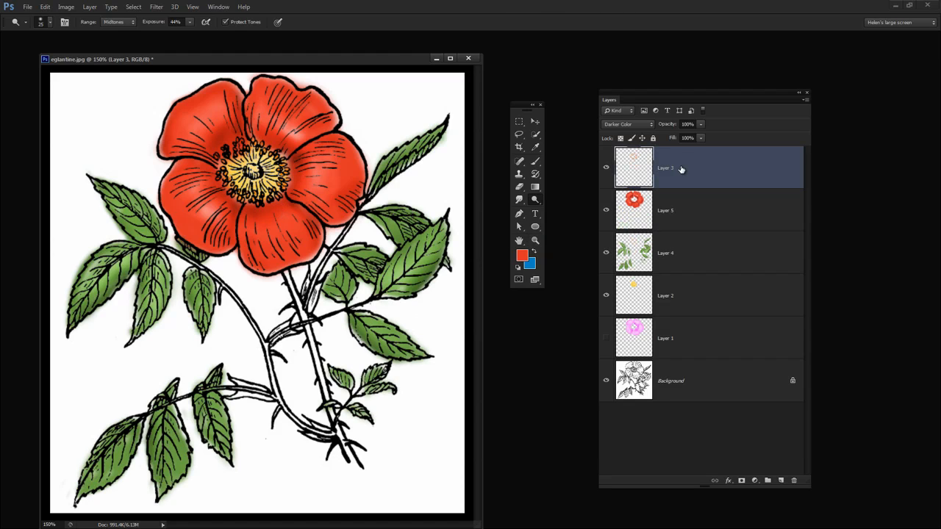
# Set the top layer's blend mode to Multiply
pyautogui.click(626, 124)
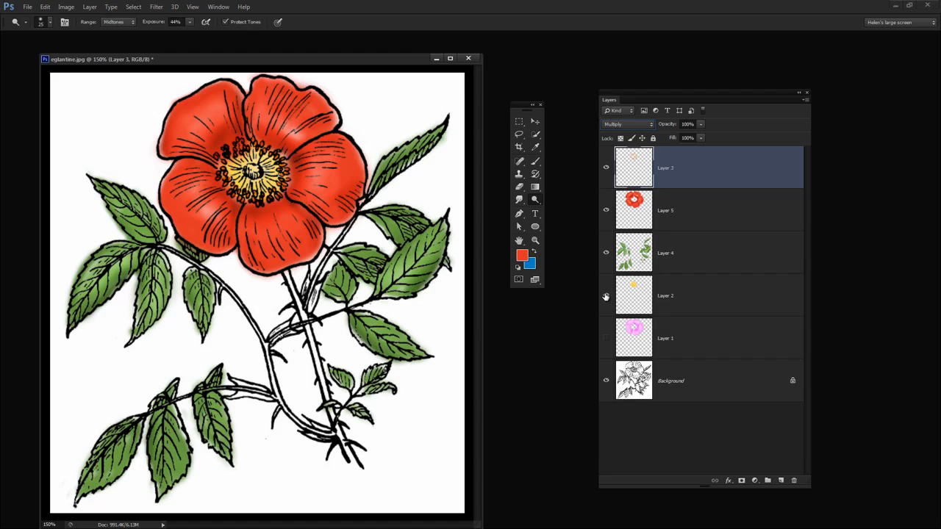
pyautogui.moveTo(605, 296)
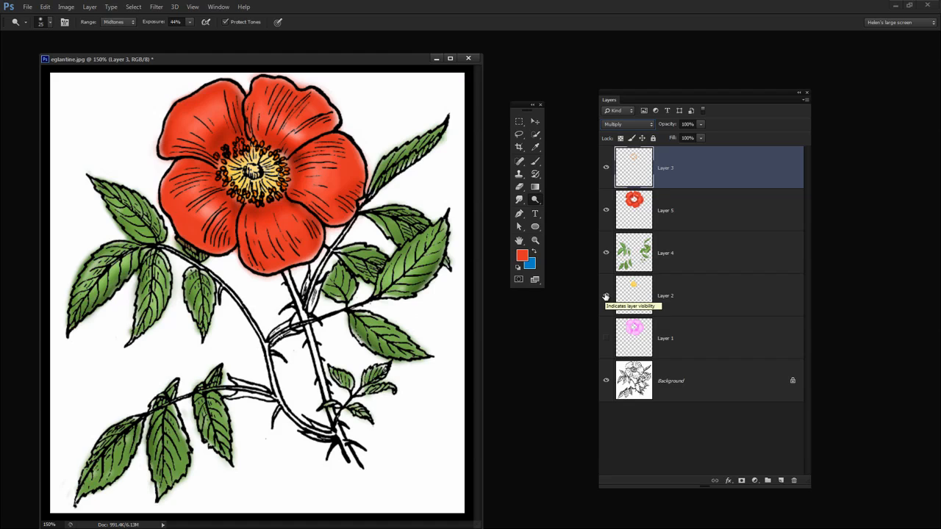